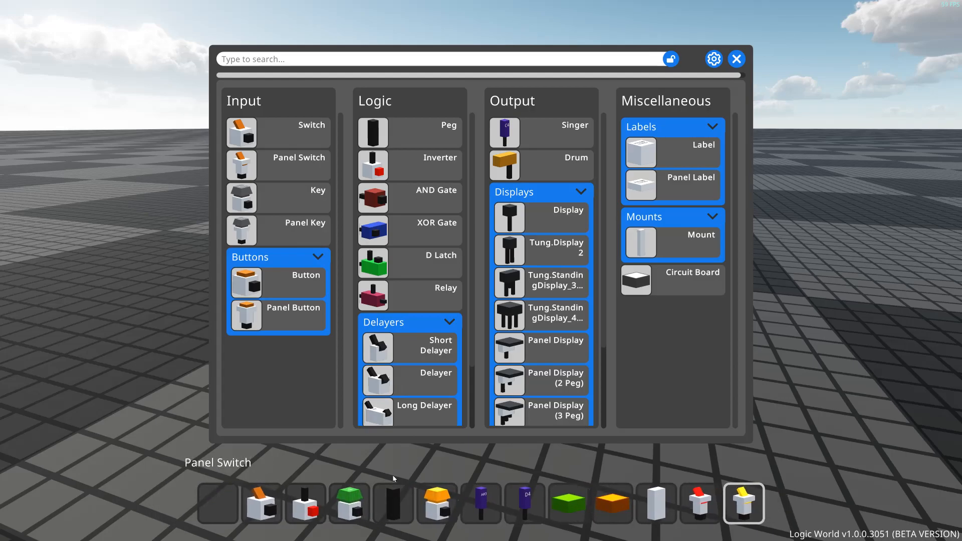
- Dismiss the component selection menu, keeping the Panel Switch selected on the hotbar
{"action": "left_click", "coordinate": [736, 59]}
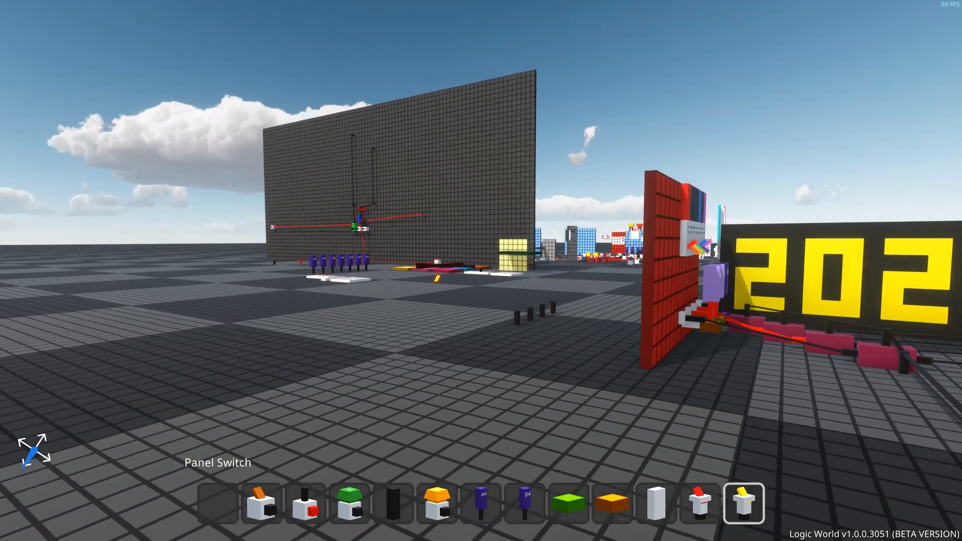